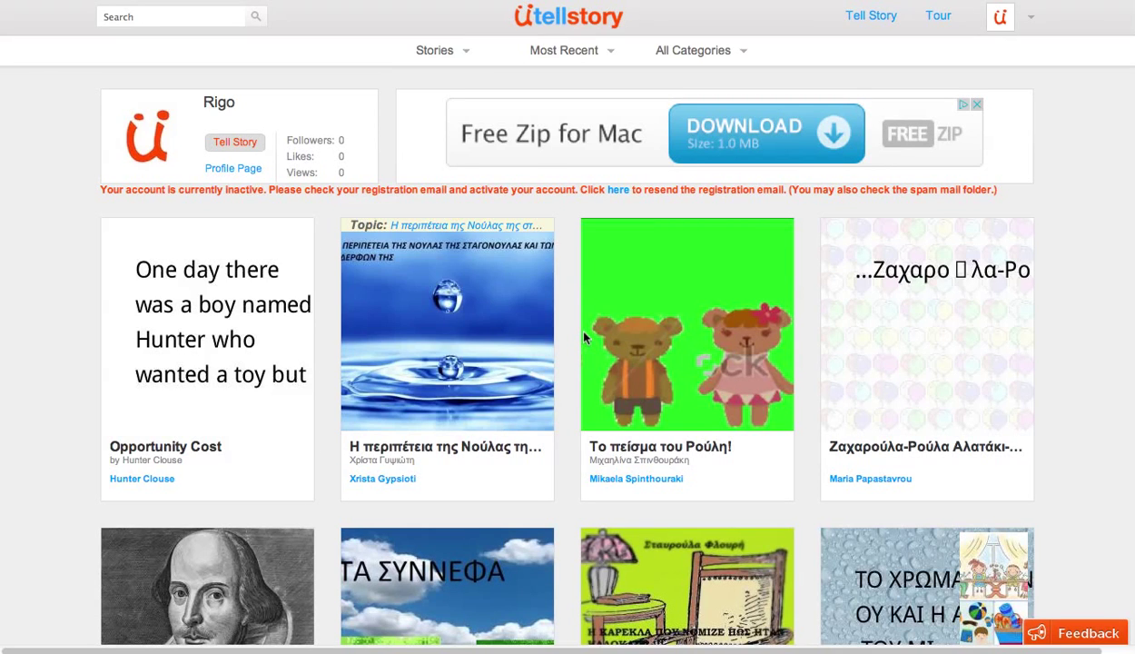
{"action": "mouse_move", "coordinate": [679, 251]}
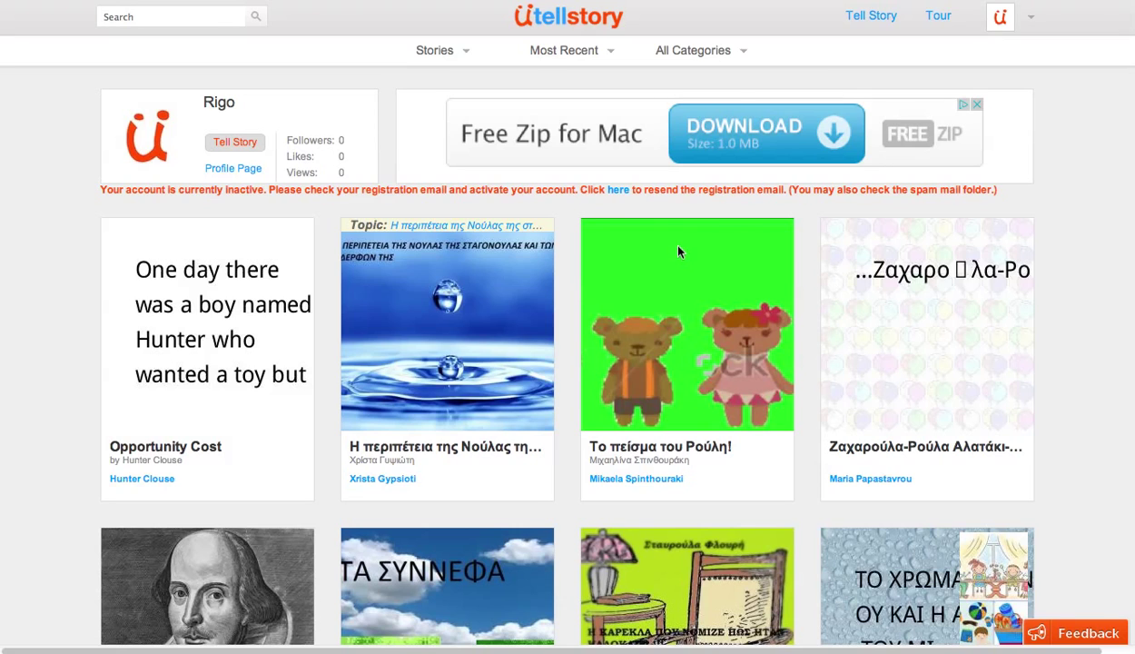
{"action": "mouse_move", "coordinate": [861, 22]}
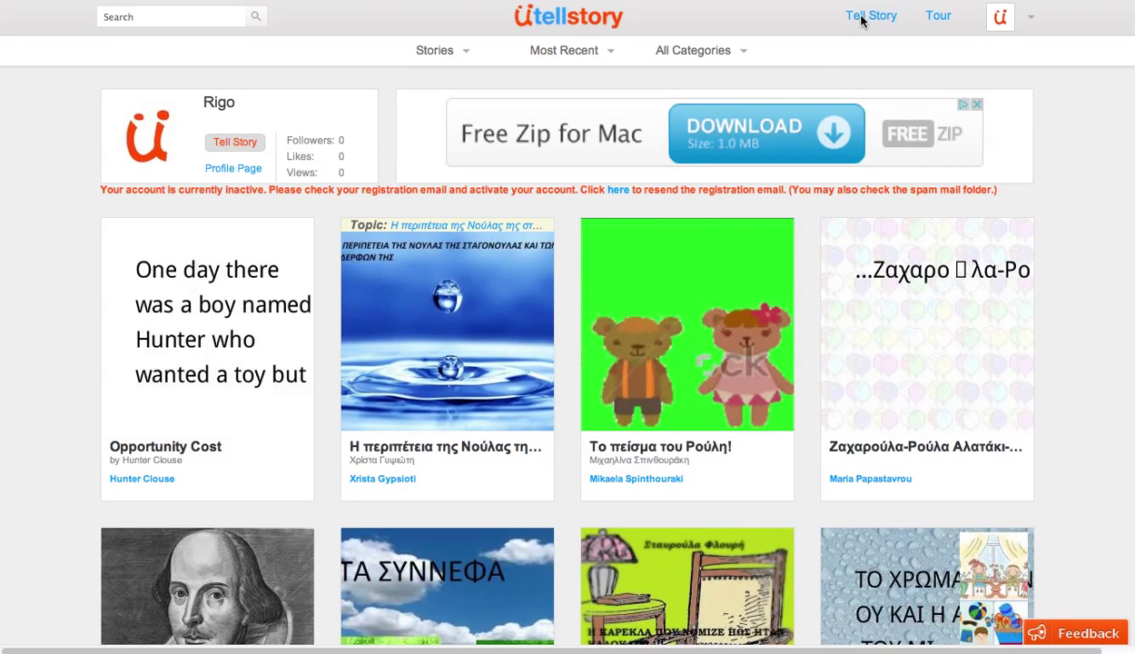
Start a new story from the Tell Story link in the top navigation
{"action": "left_click", "coordinate": [870, 15]}
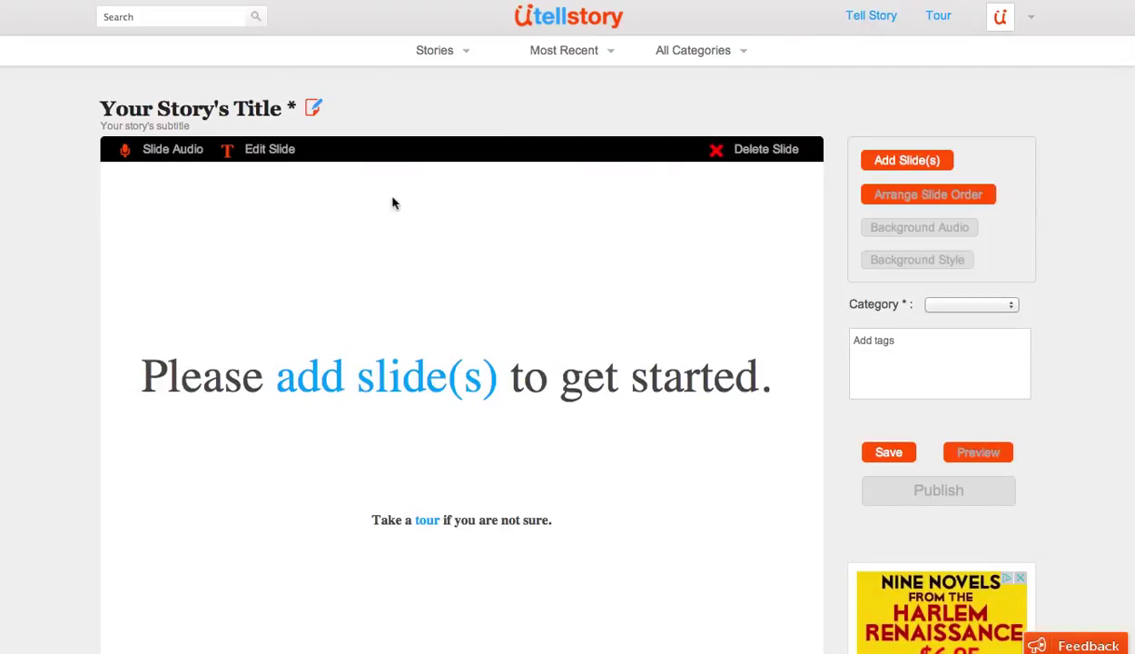
{"action": "mouse_move", "coordinate": [381, 252]}
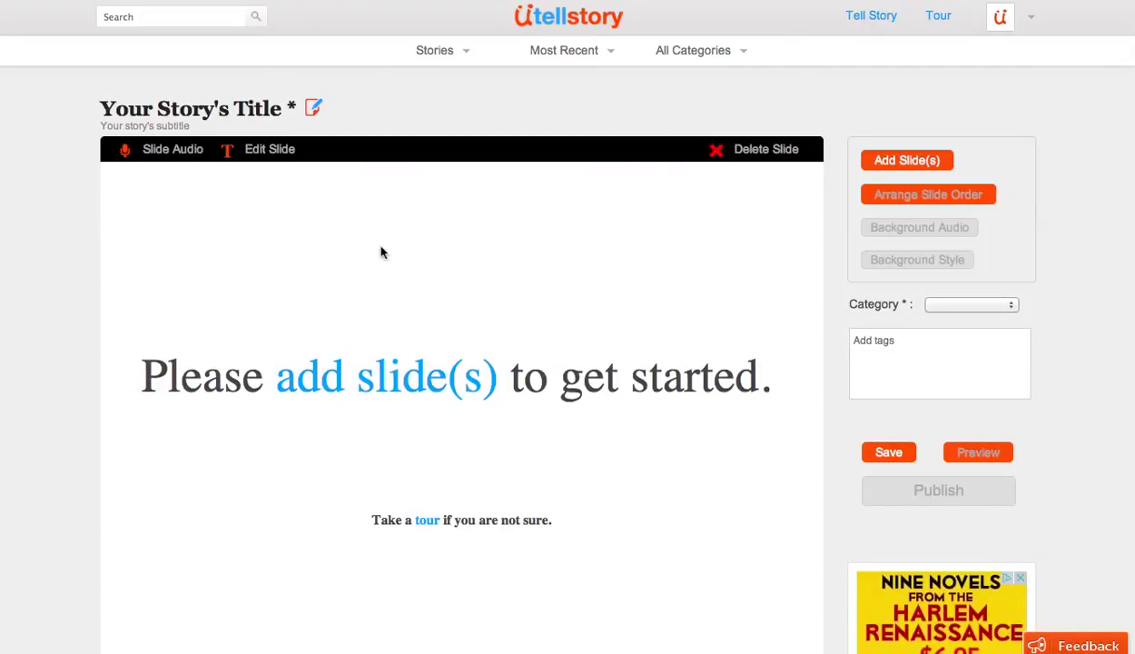
{"action": "mouse_move", "coordinate": [258, 186]}
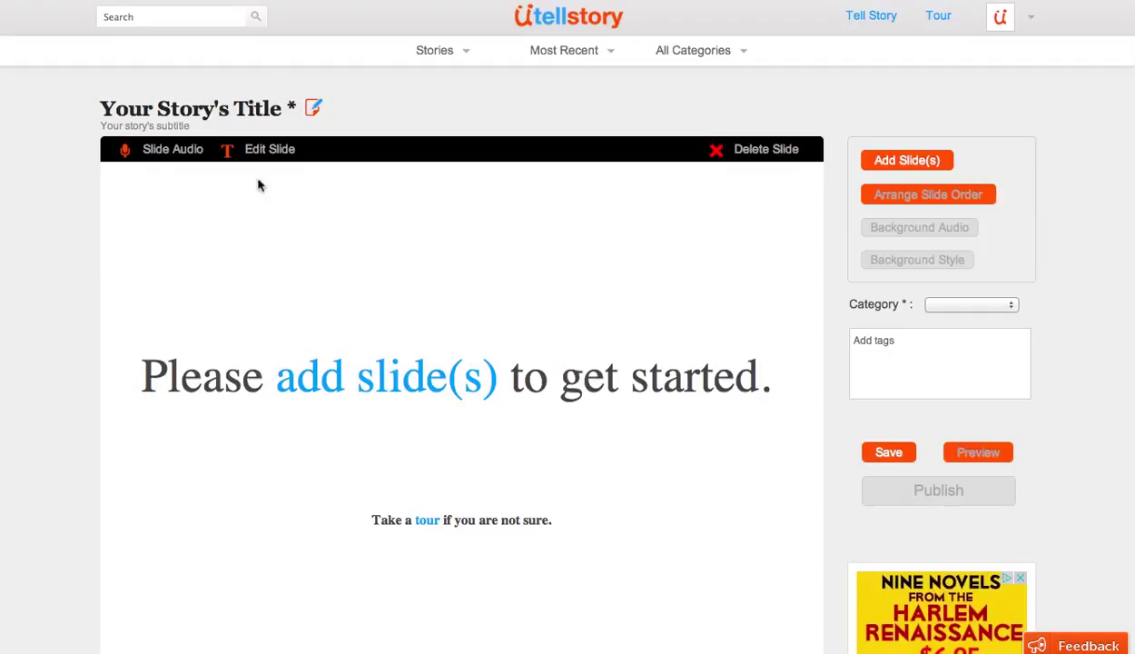
{"action": "mouse_move", "coordinate": [269, 167]}
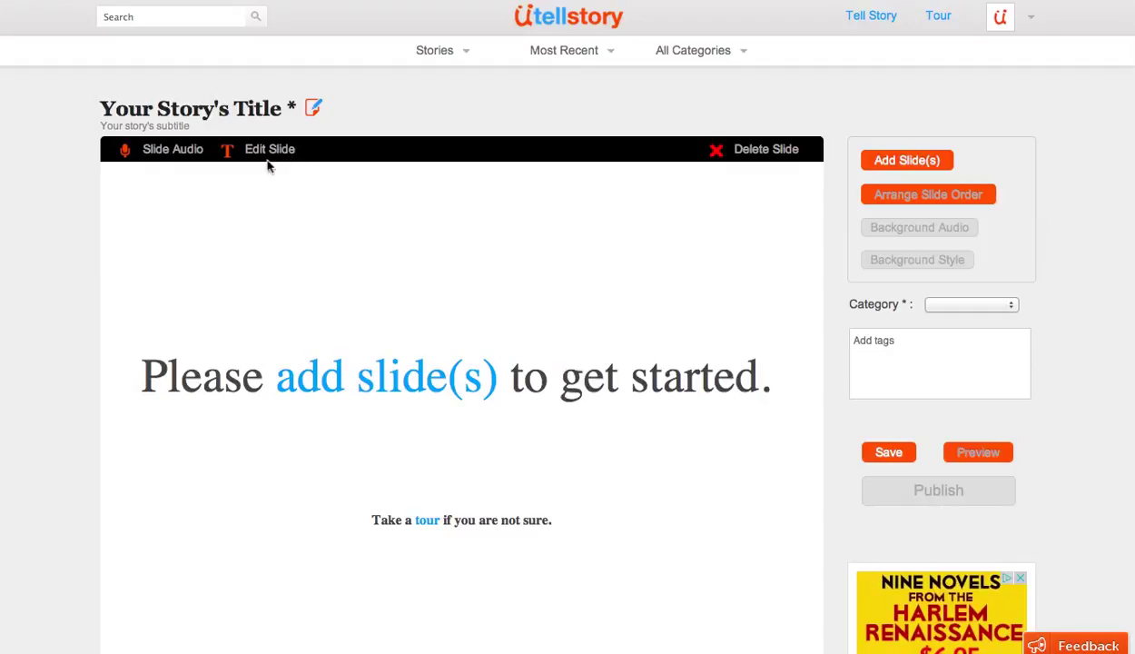
{"action": "mouse_move", "coordinate": [317, 109]}
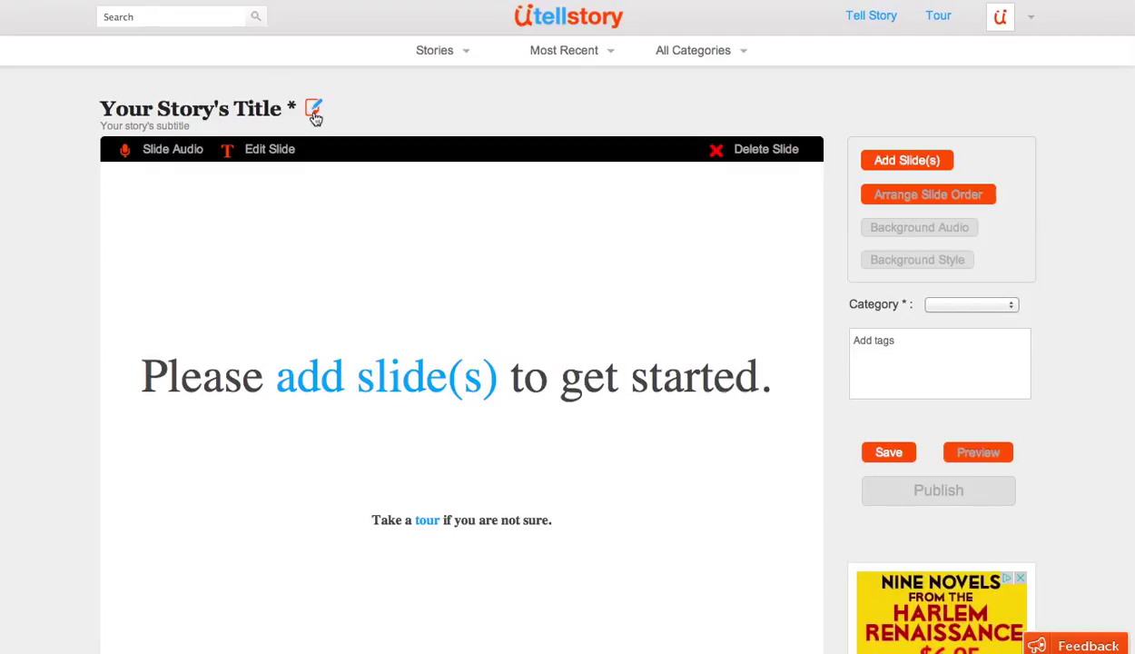
Title the story 'Tundra' with subtitle 'An arctic landscape' and save it
{"action": "left_click", "coordinate": [314, 109]}
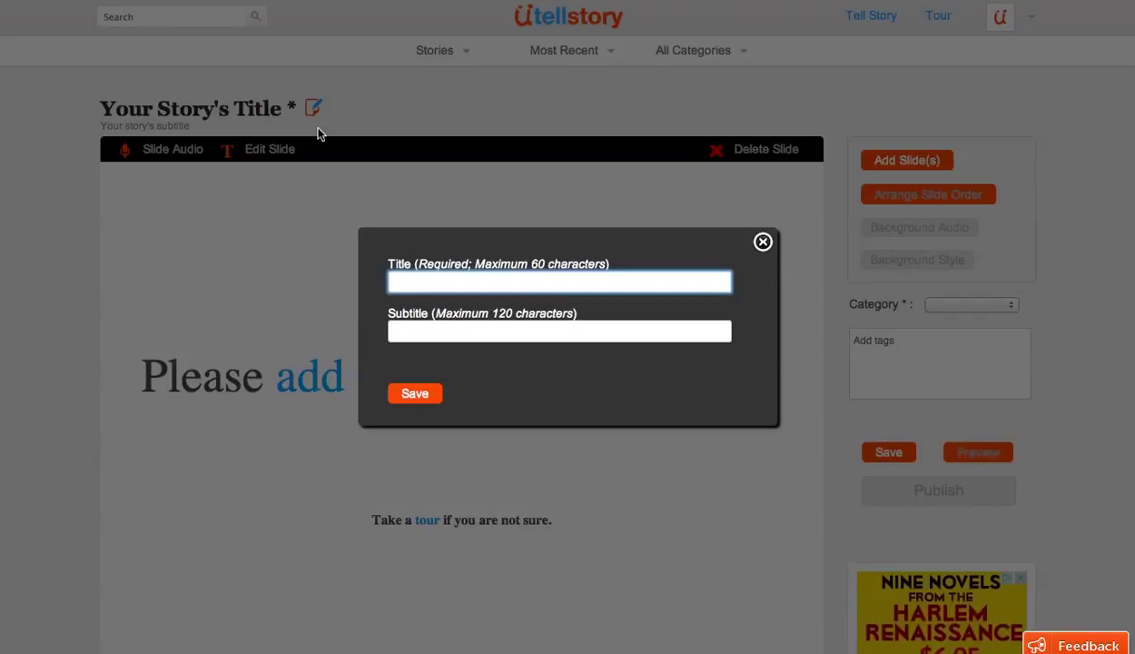
{"action": "type", "text": "Tundra"}
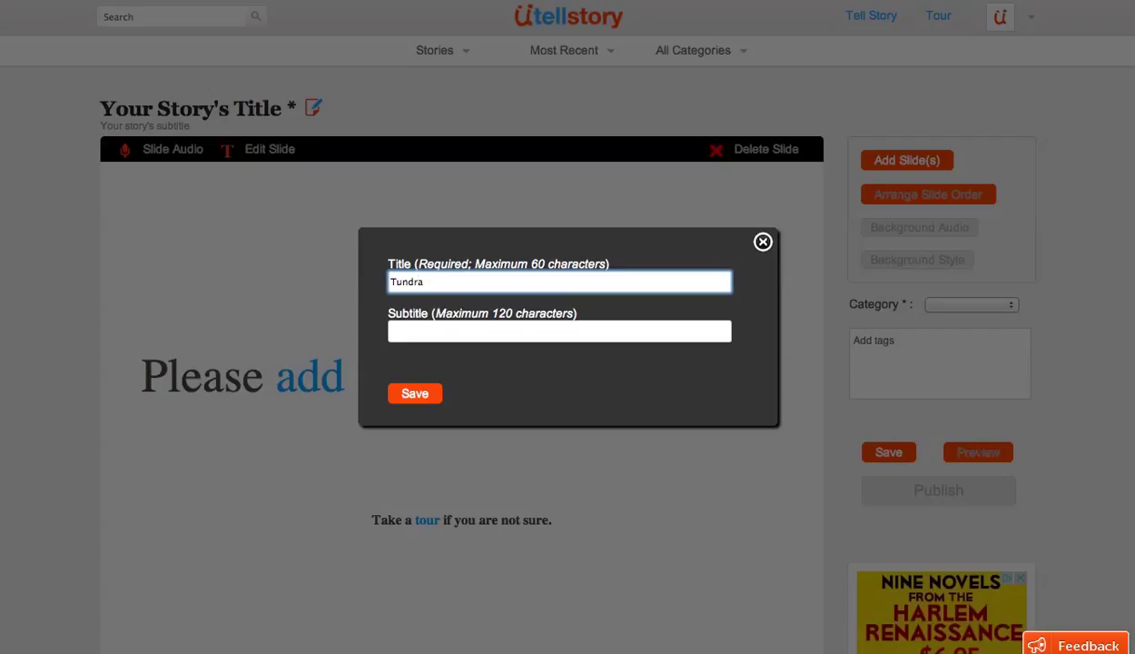
{"action": "type", "text": "A"}
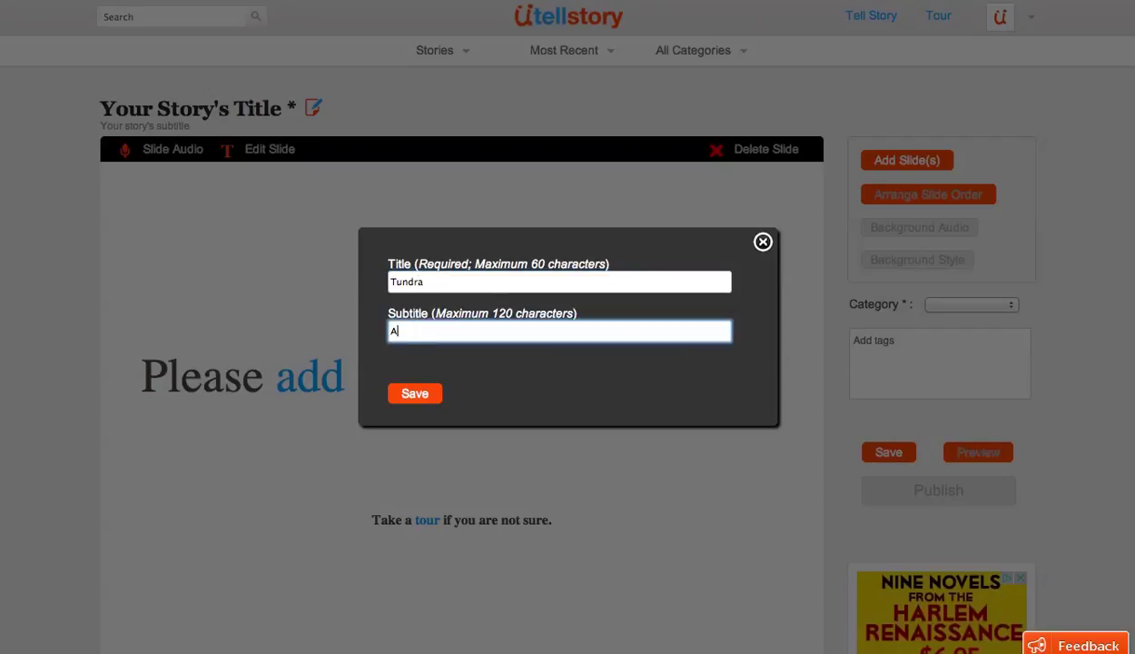
{"action": "type", "text": "n an"}
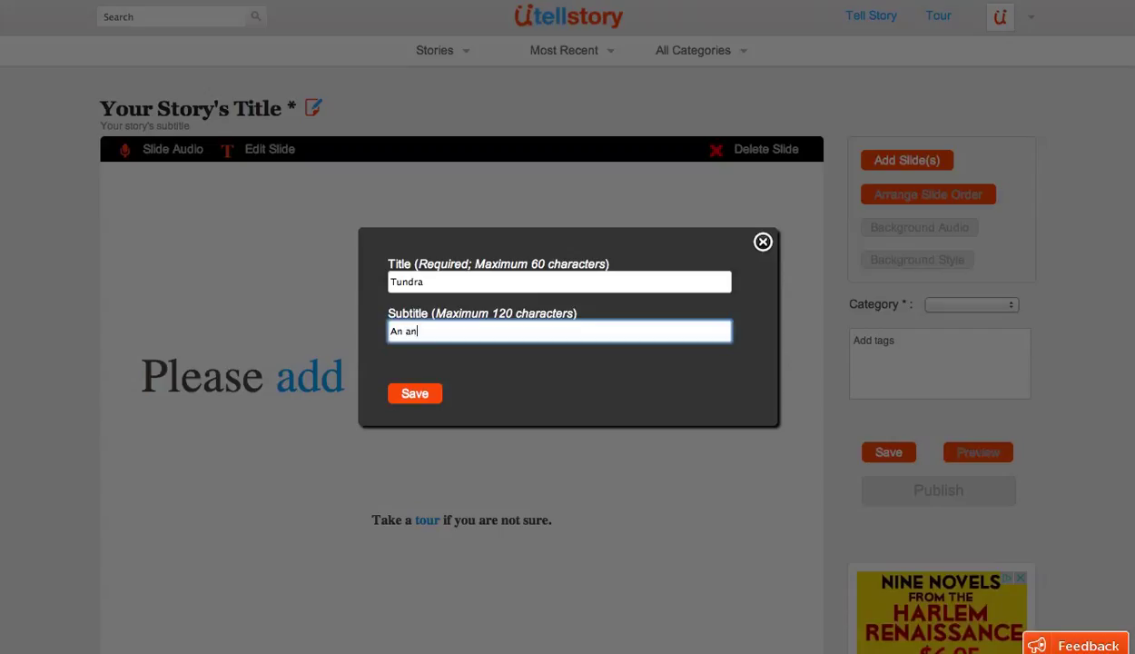
{"action": "type", "text": "arctic"}
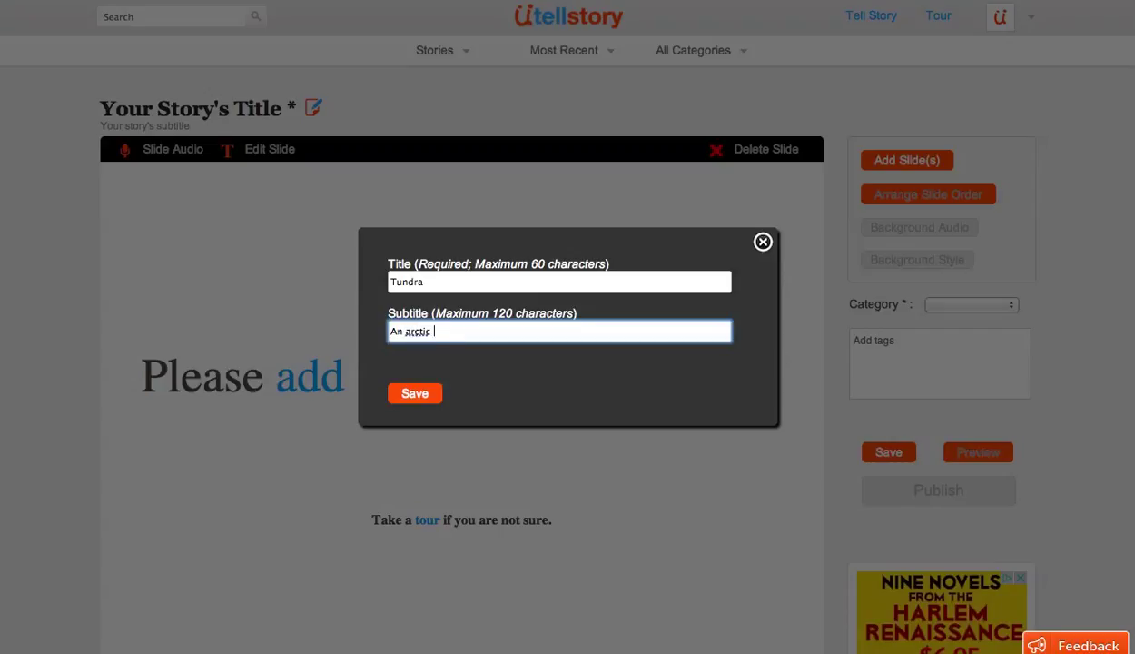
{"action": "type", "text": "land"}
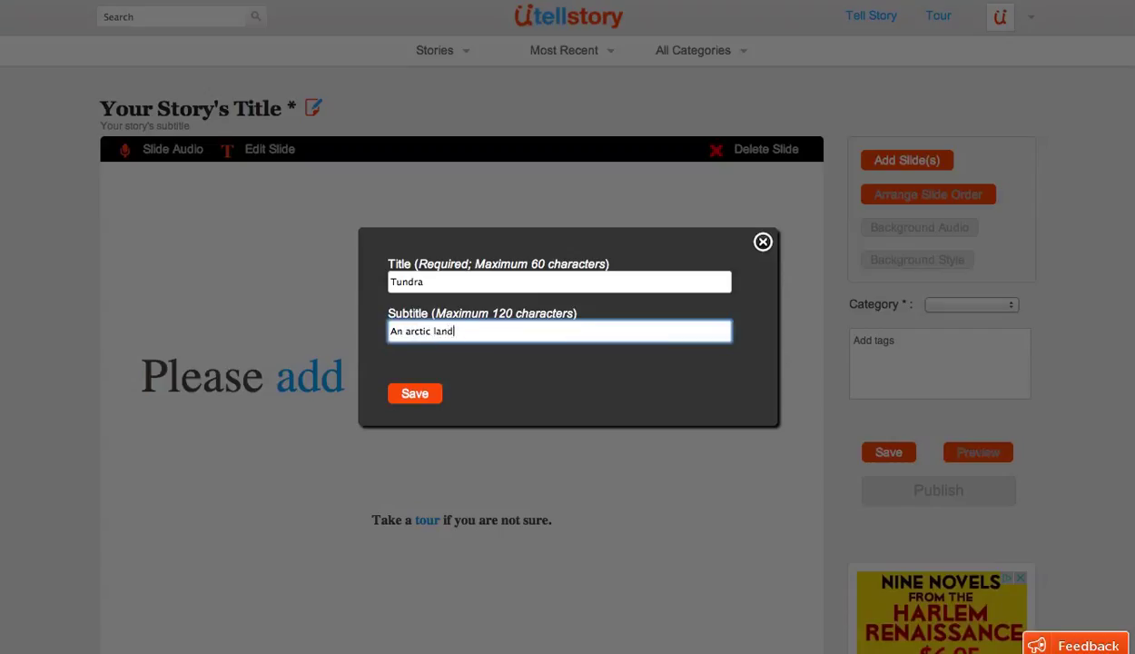
{"action": "type", "text": "scape"}
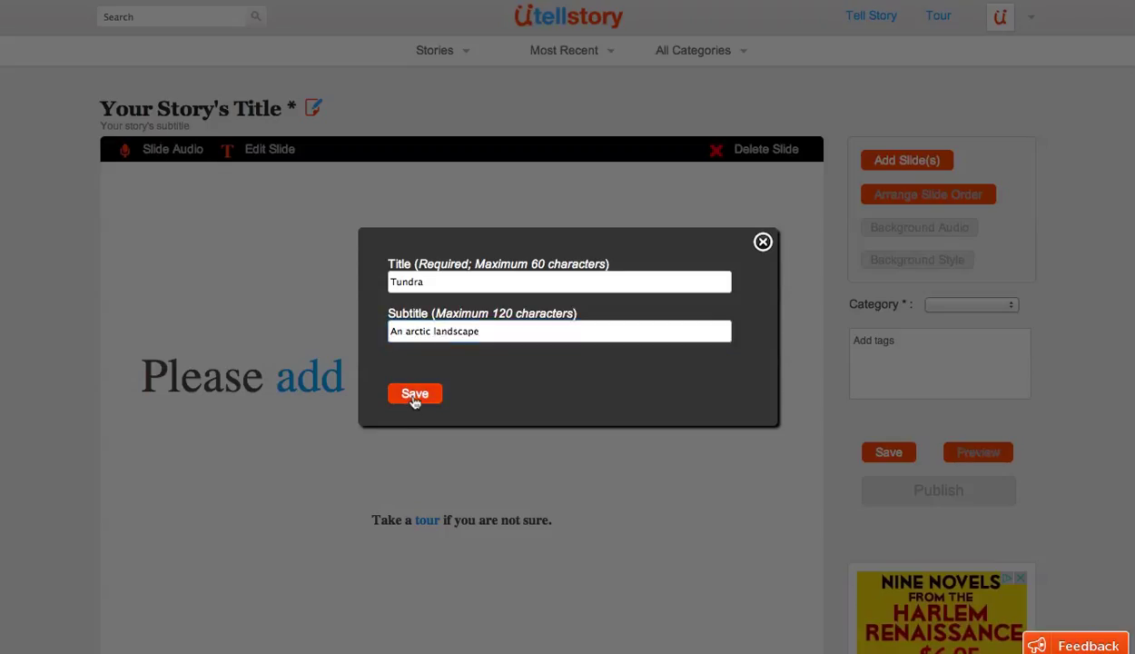
{"action": "left_click", "coordinate": [414, 392]}
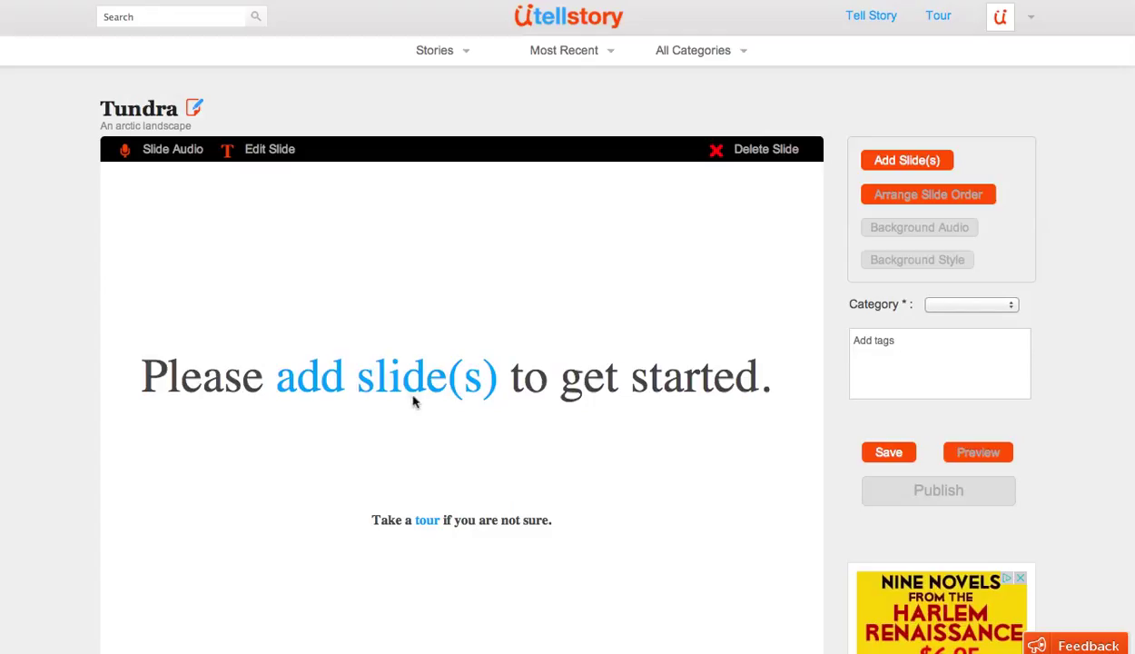
{"action": "mouse_move", "coordinate": [203, 400]}
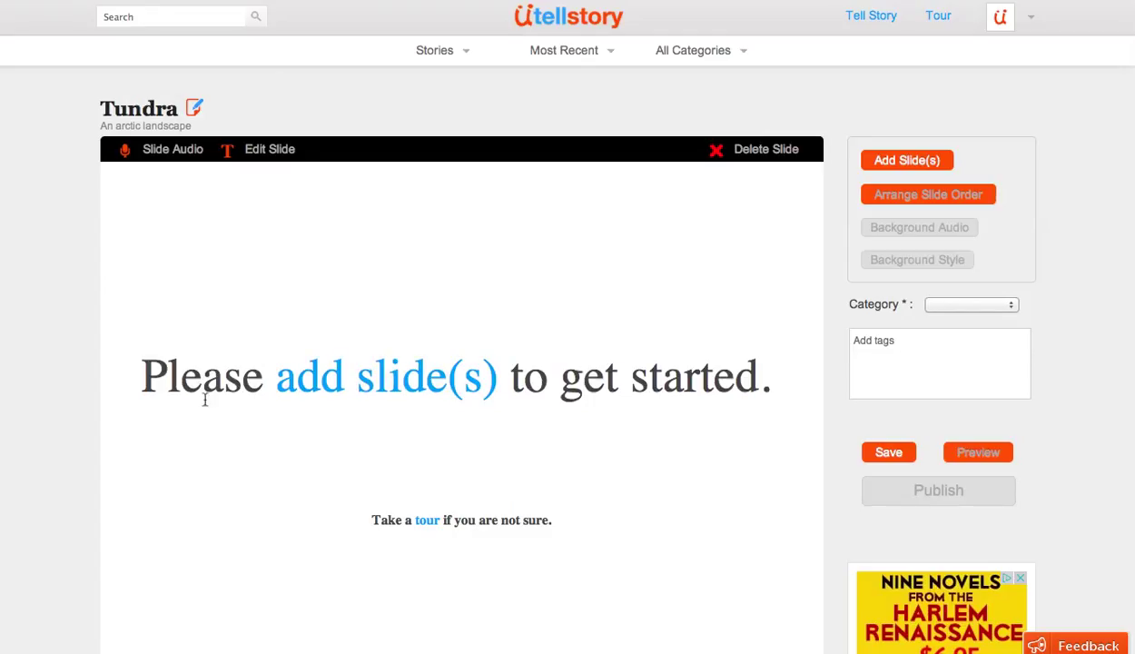
{"action": "mouse_move", "coordinate": [401, 382]}
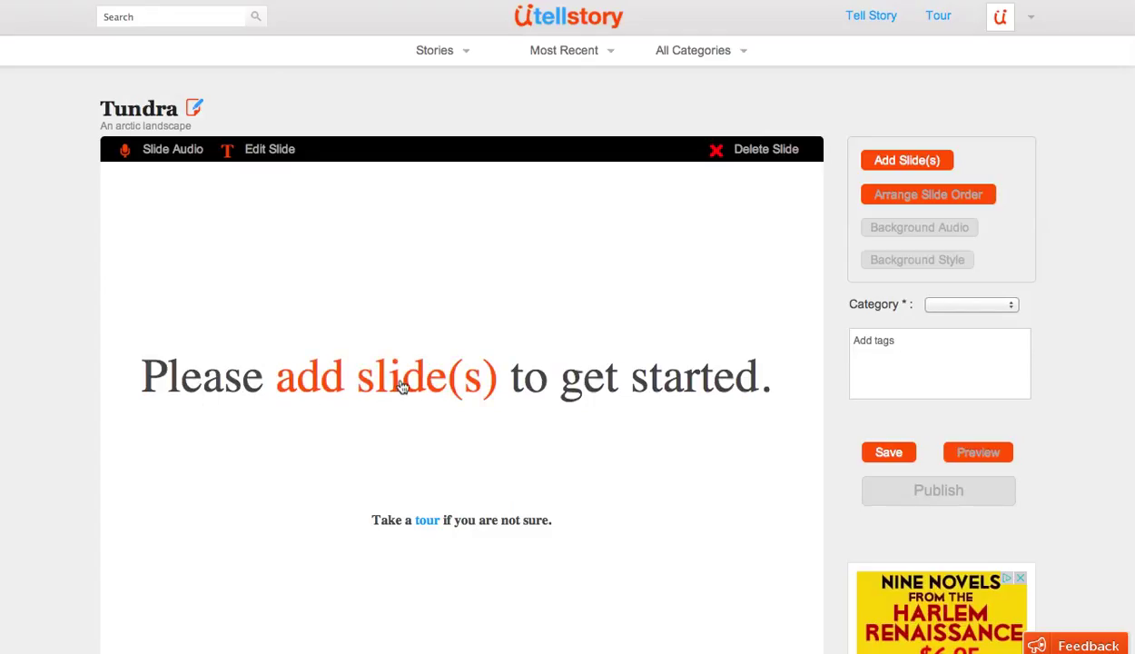
Begin adding slides to the story
{"action": "left_click", "coordinate": [907, 160]}
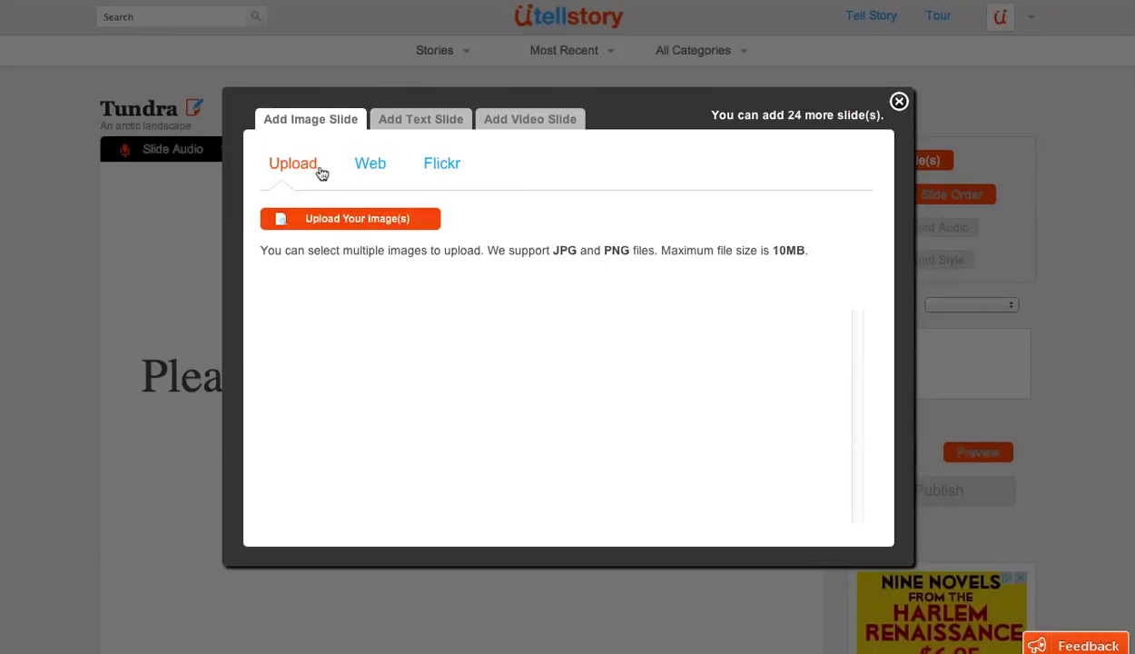
{"action": "mouse_move", "coordinate": [314, 127]}
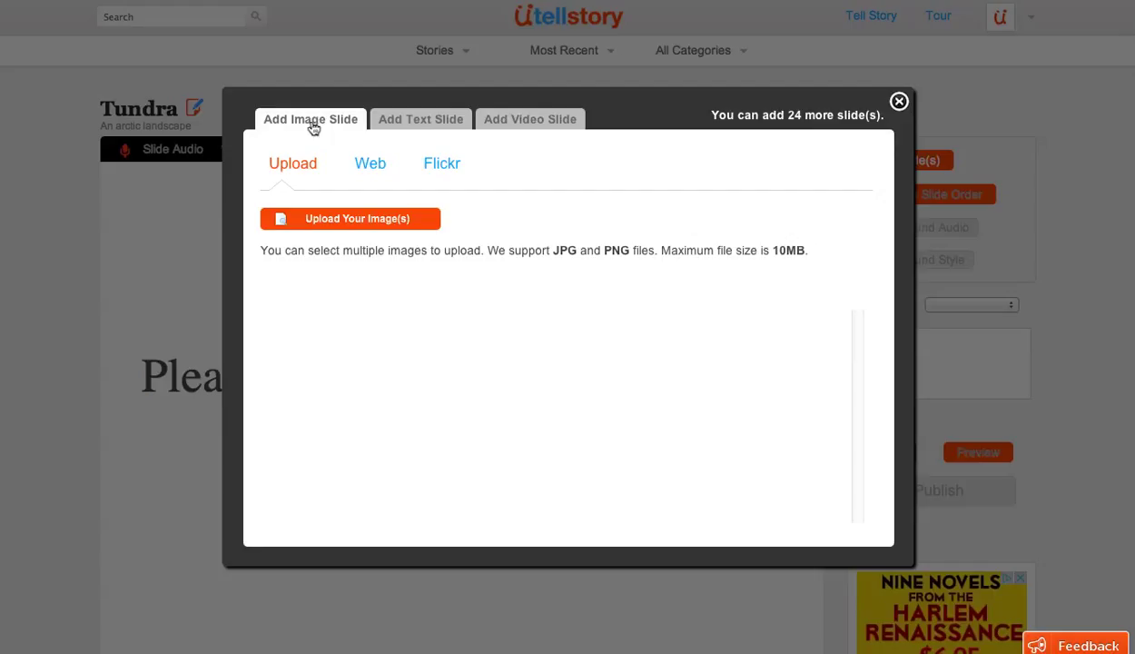
{"action": "mouse_move", "coordinate": [516, 127]}
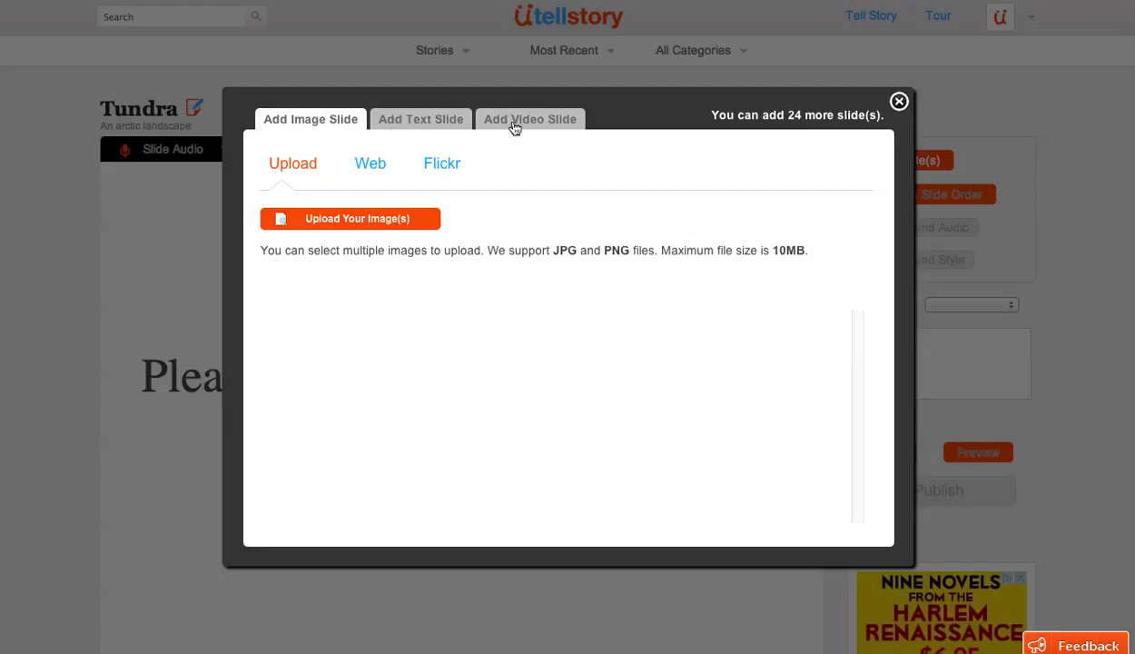
Review the video, text and image slide options, then choose to upload an image
{"action": "left_click", "coordinate": [531, 120]}
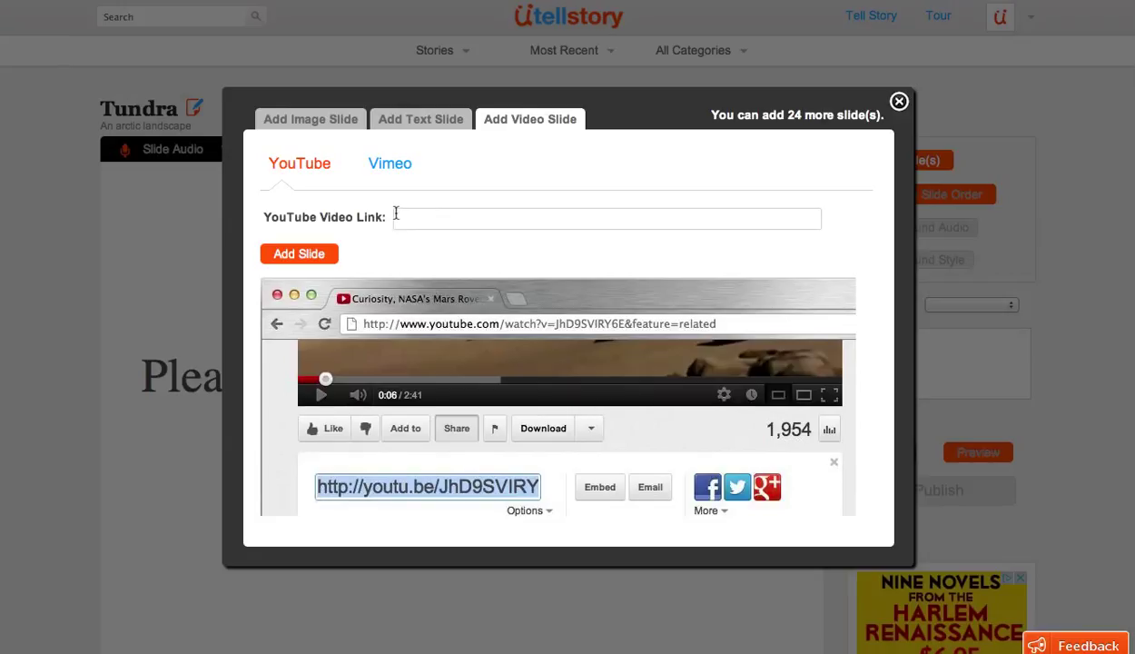
{"action": "mouse_move", "coordinate": [369, 170]}
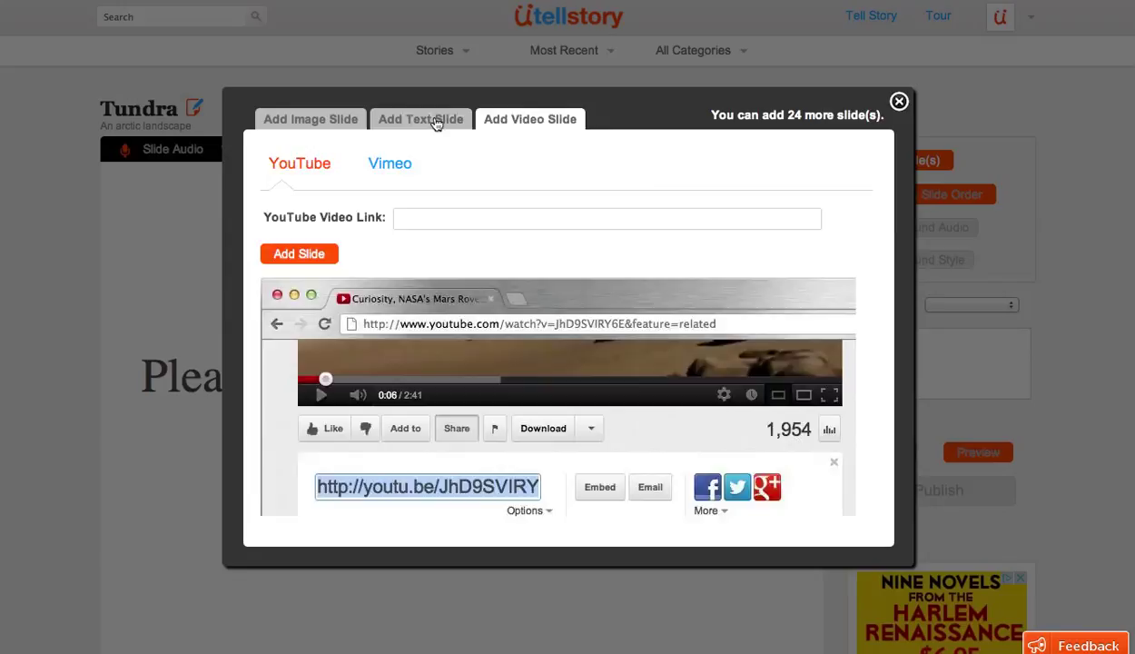
{"action": "left_click", "coordinate": [422, 120]}
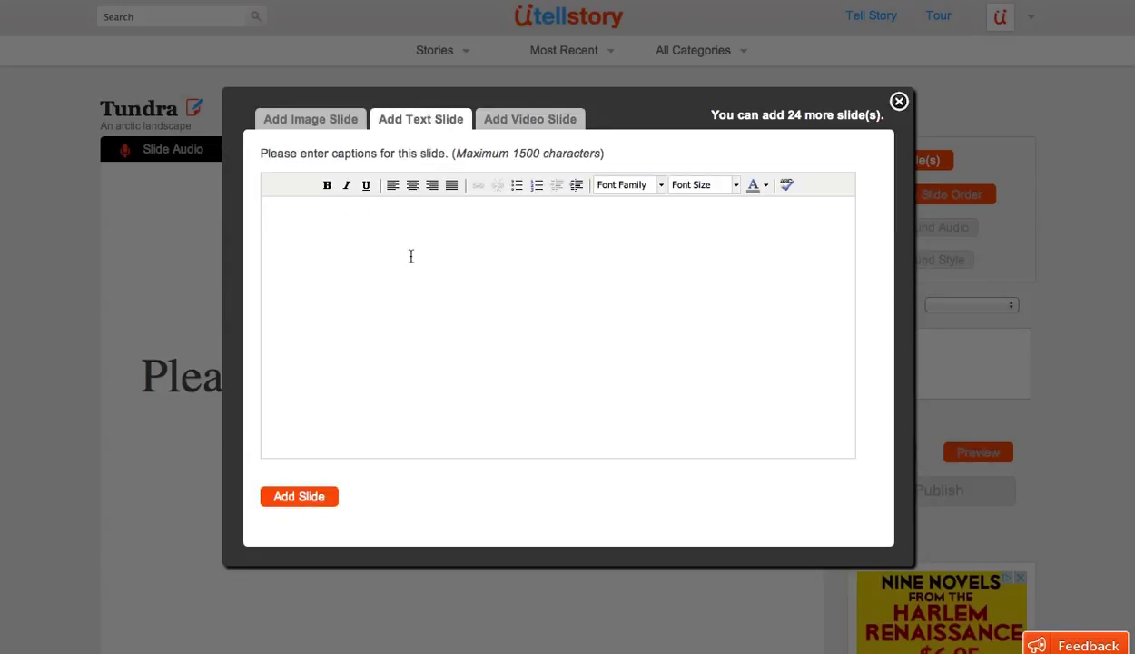
{"action": "mouse_move", "coordinate": [374, 251]}
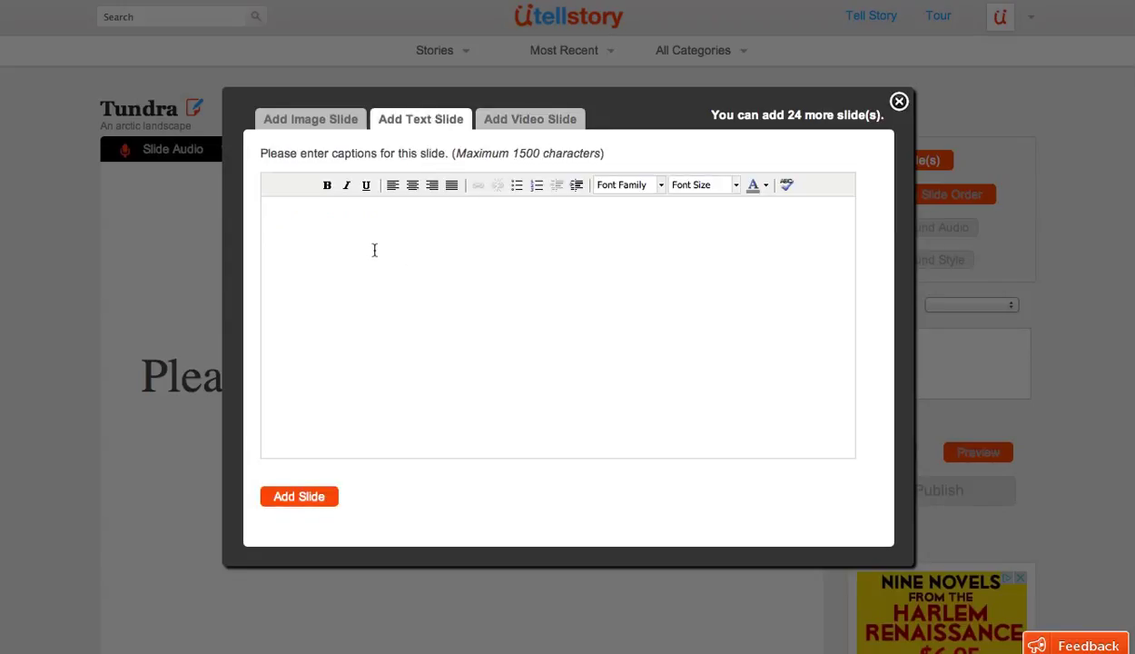
{"action": "mouse_move", "coordinate": [310, 120]}
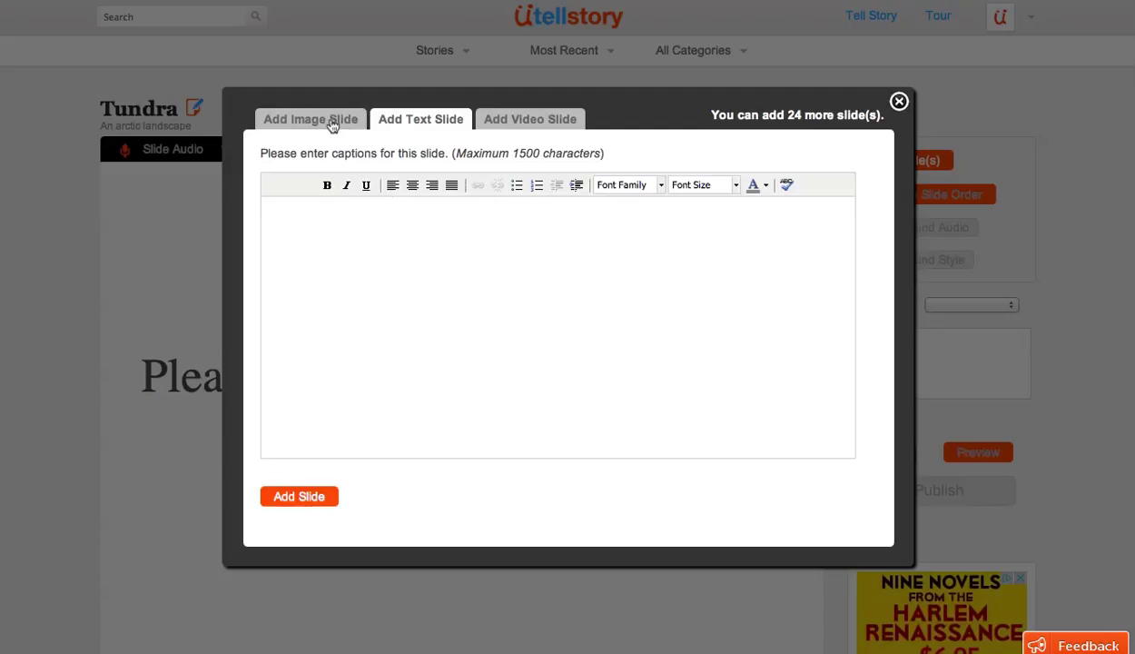
{"action": "left_click", "coordinate": [310, 120]}
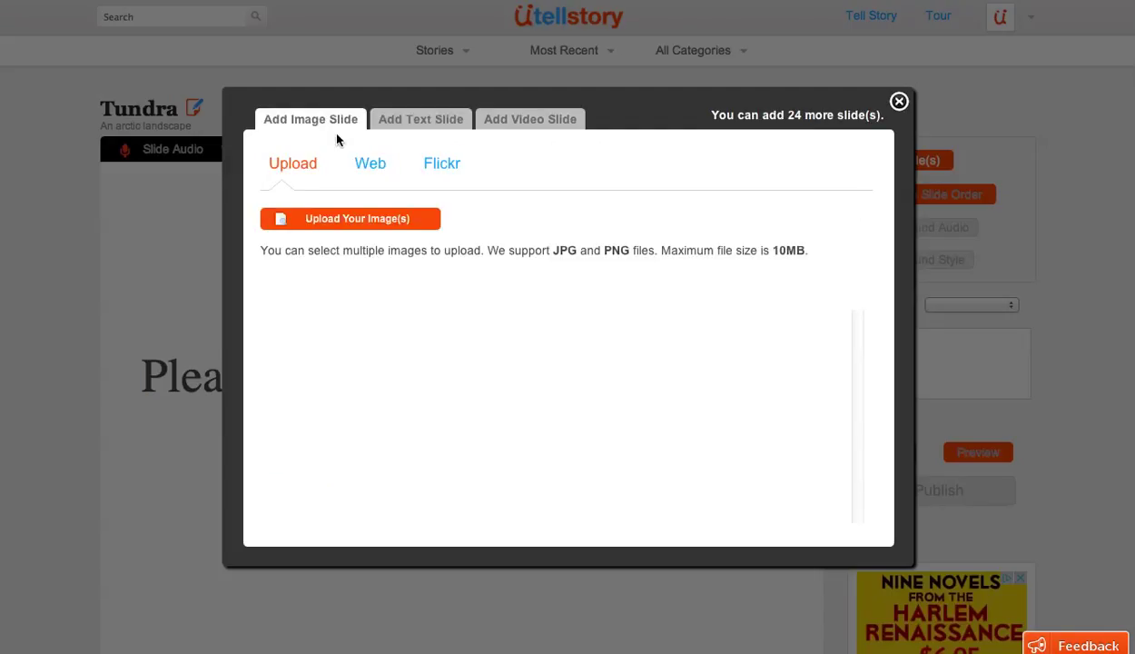
{"action": "mouse_move", "coordinate": [354, 247]}
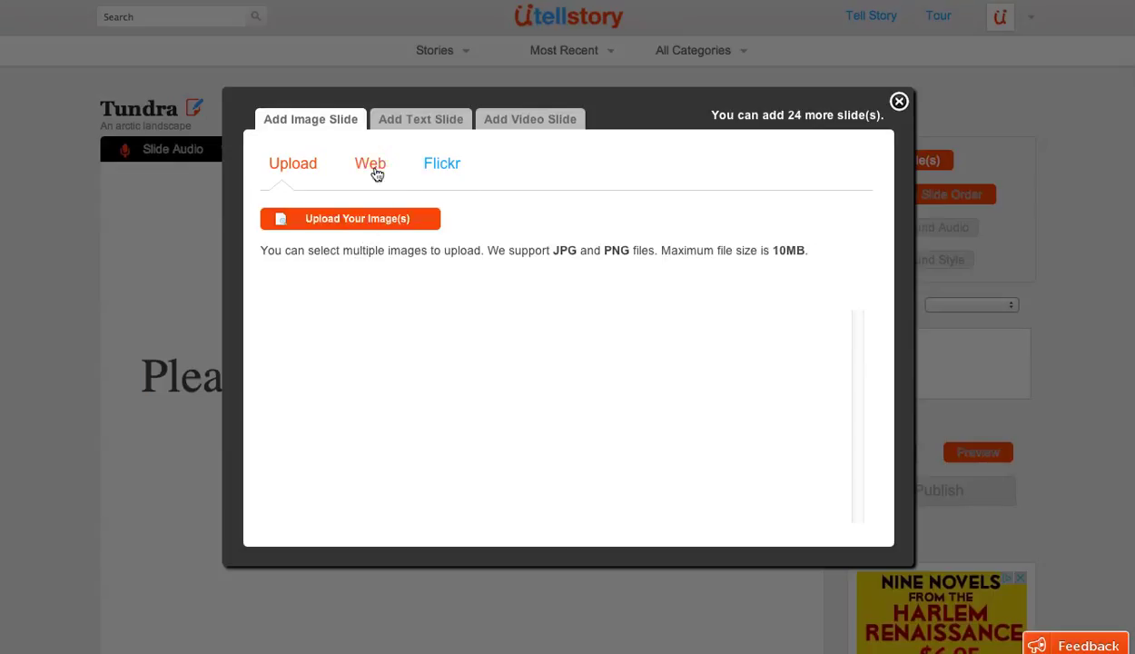
{"action": "mouse_move", "coordinate": [334, 229]}
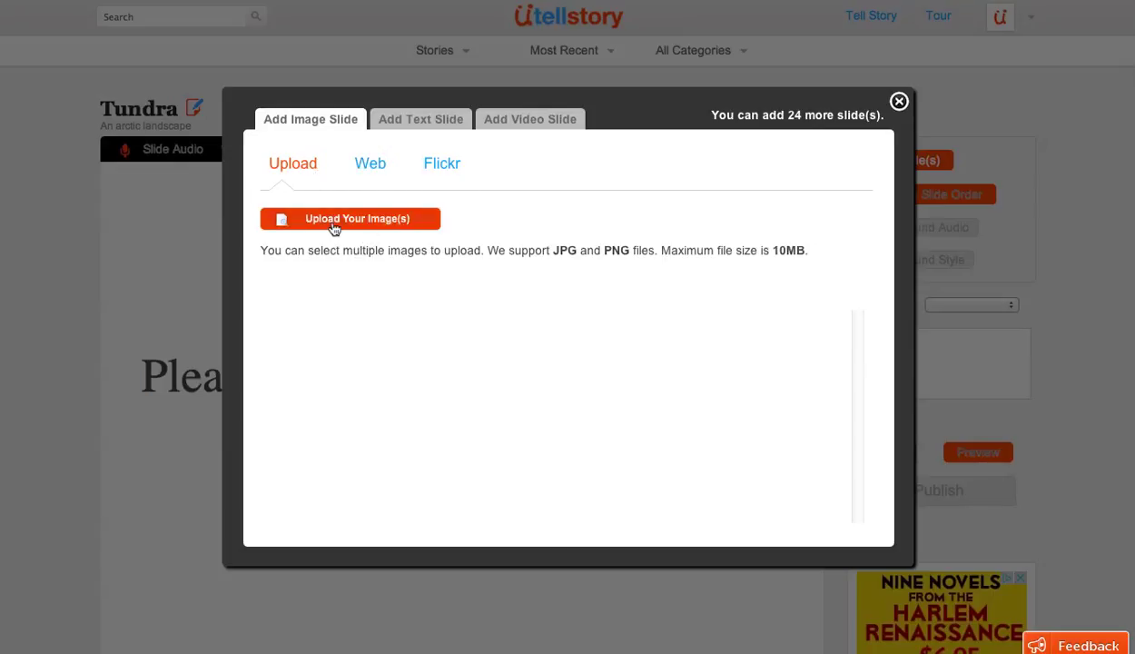
{"action": "mouse_move", "coordinate": [356, 218]}
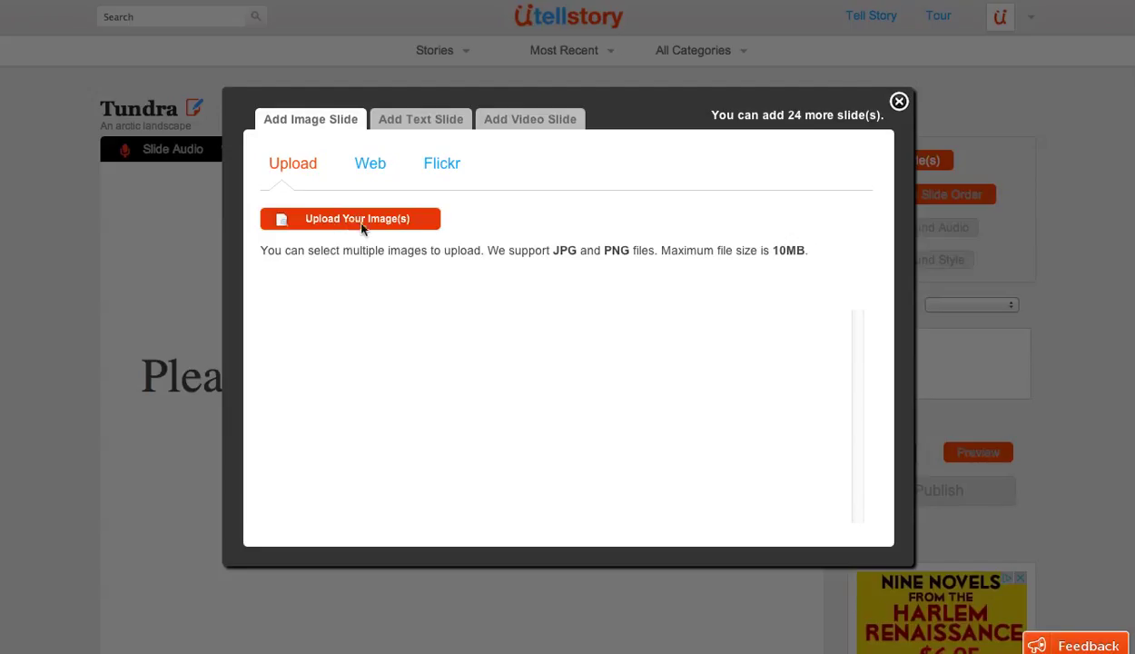
{"action": "left_click", "coordinate": [353, 218]}
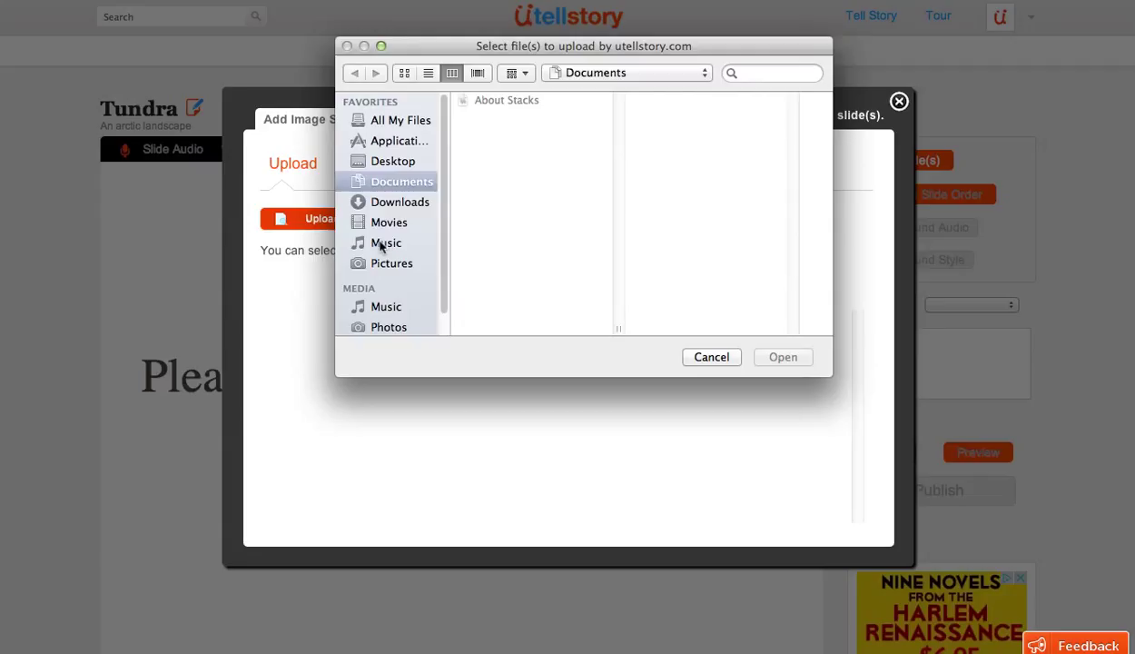
Upload tundra.jpg from the Desktop as the first slide and close the dialog
{"action": "left_click", "coordinate": [394, 160]}
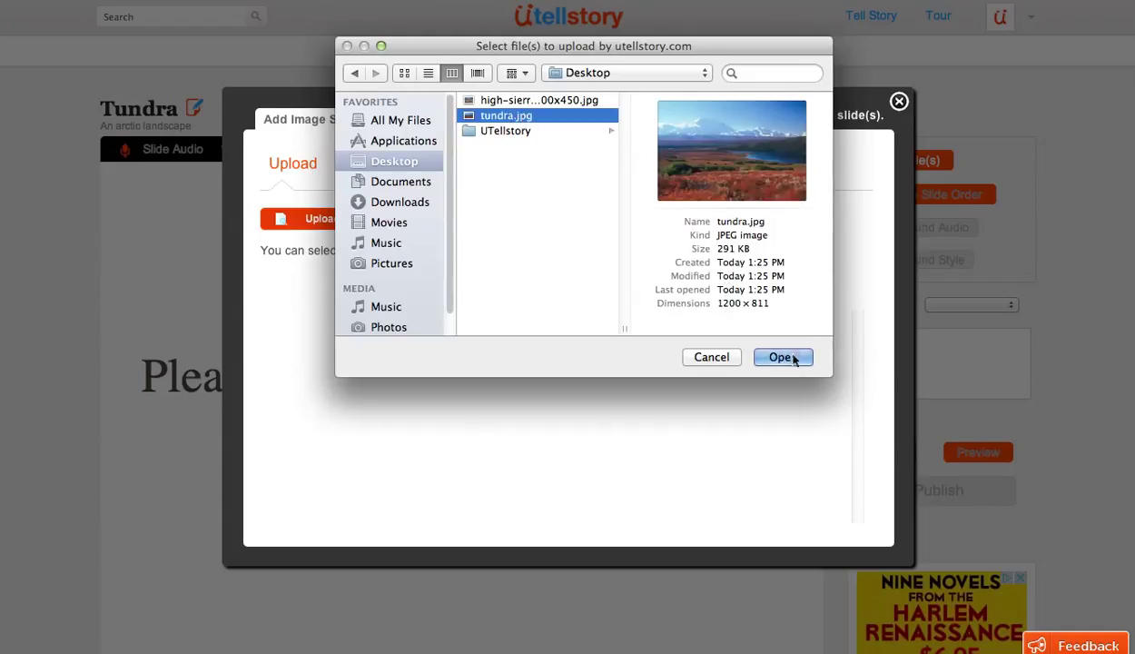
{"action": "left_click", "coordinate": [781, 356]}
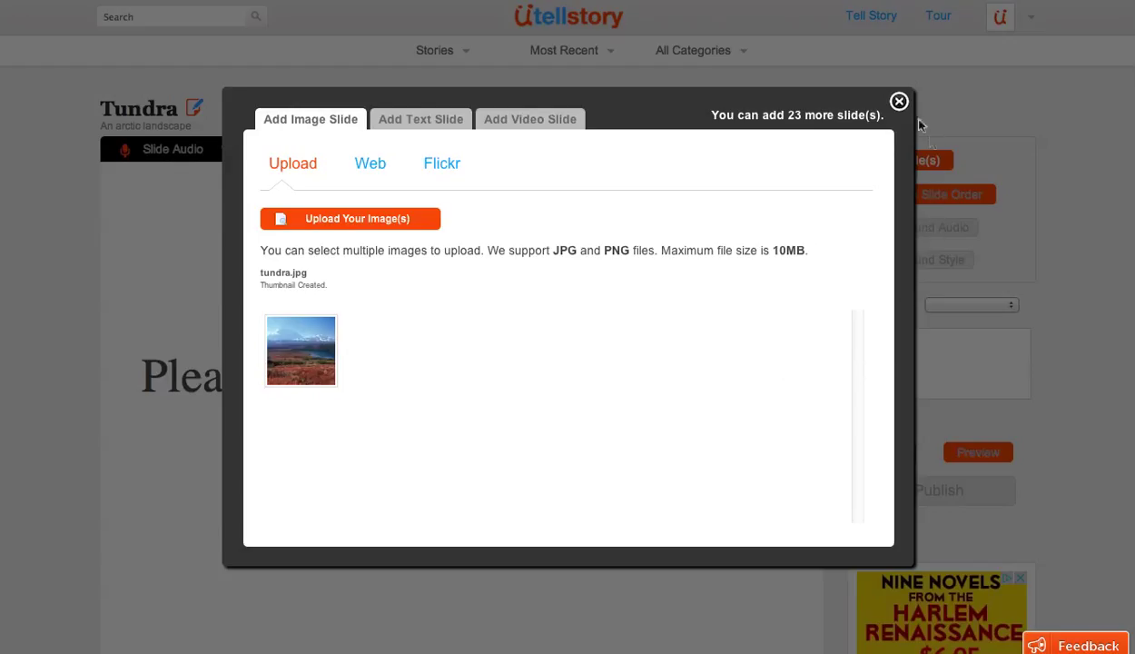
{"action": "left_click", "coordinate": [897, 102]}
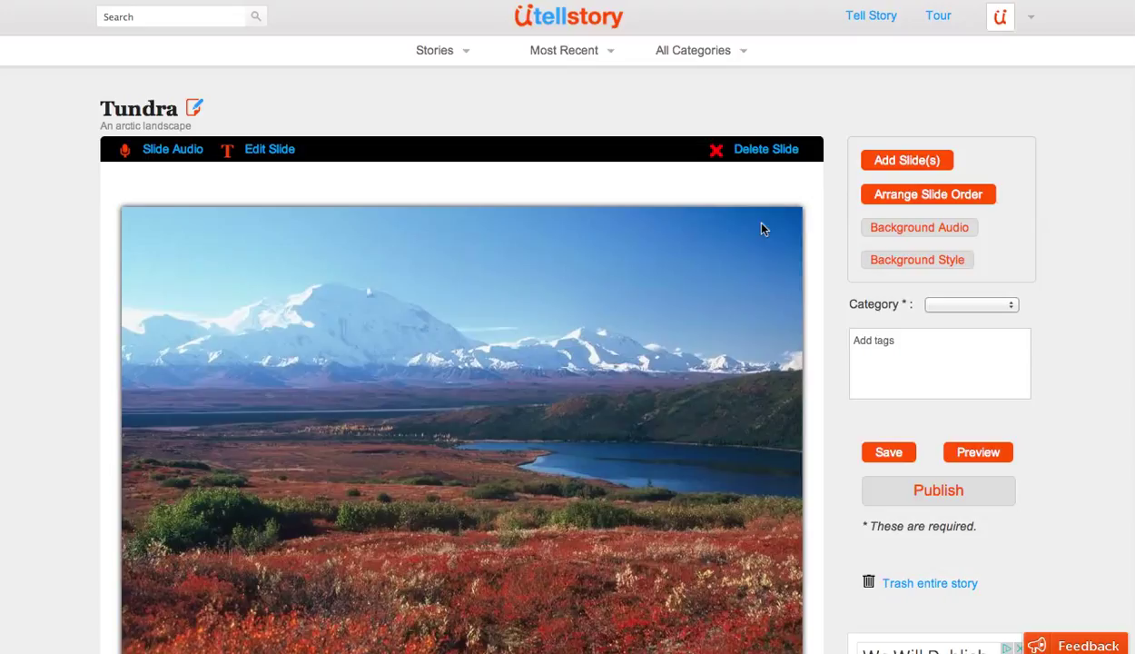
{"action": "mouse_move", "coordinate": [829, 305]}
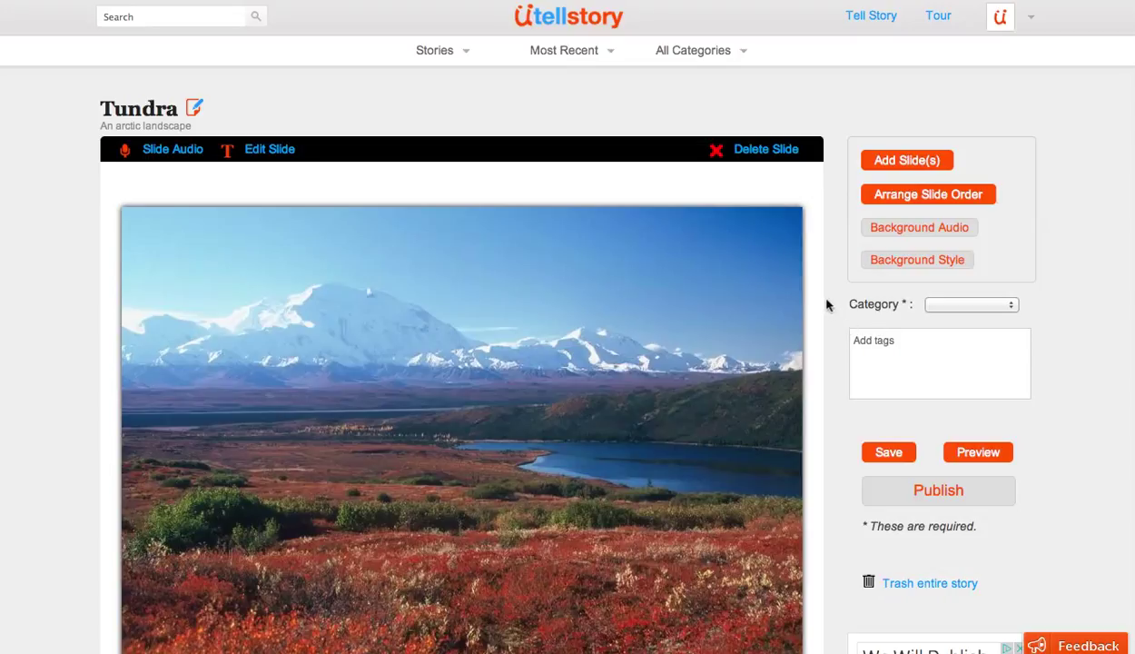
{"action": "mouse_move", "coordinate": [870, 123]}
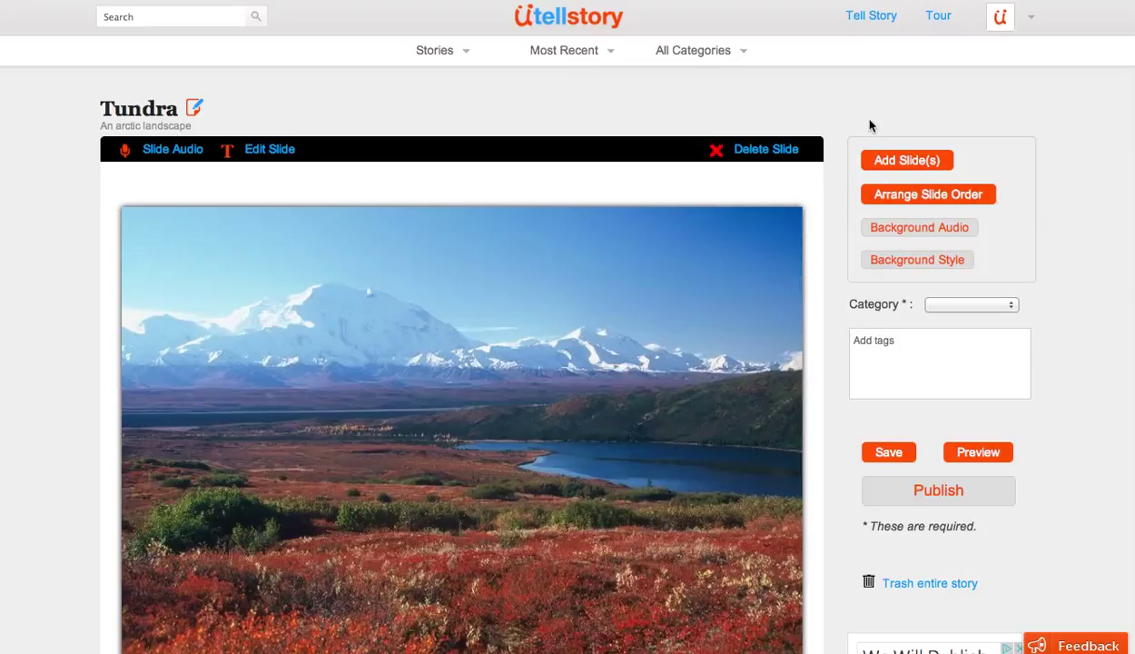
{"action": "mouse_move", "coordinate": [923, 138]}
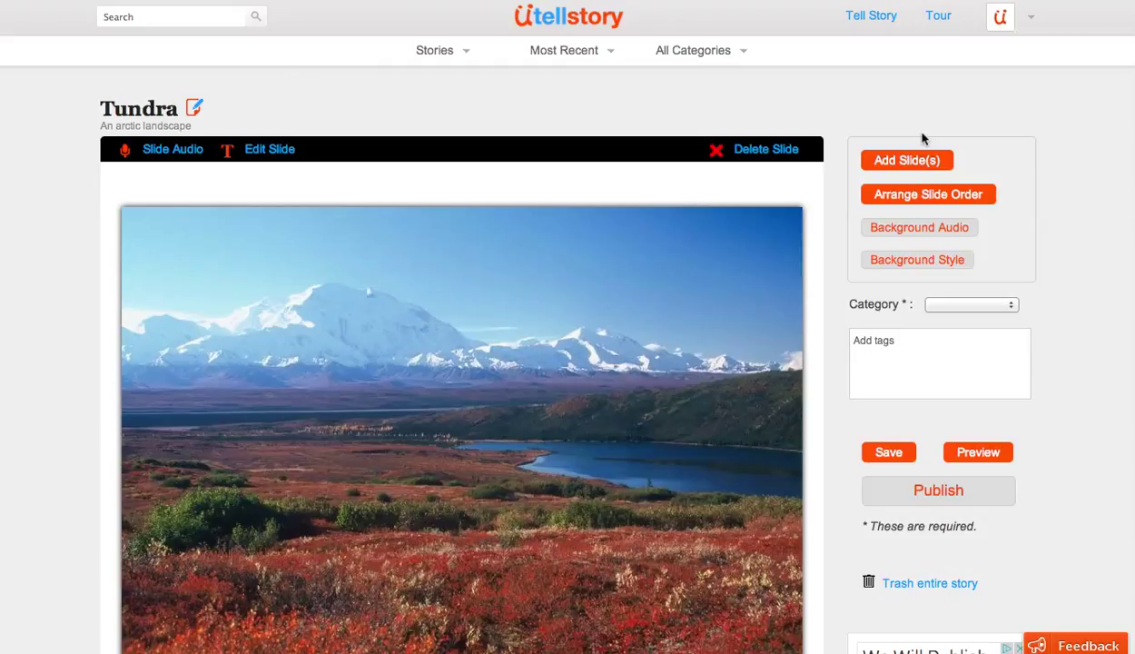
{"action": "mouse_move", "coordinate": [964, 160]}
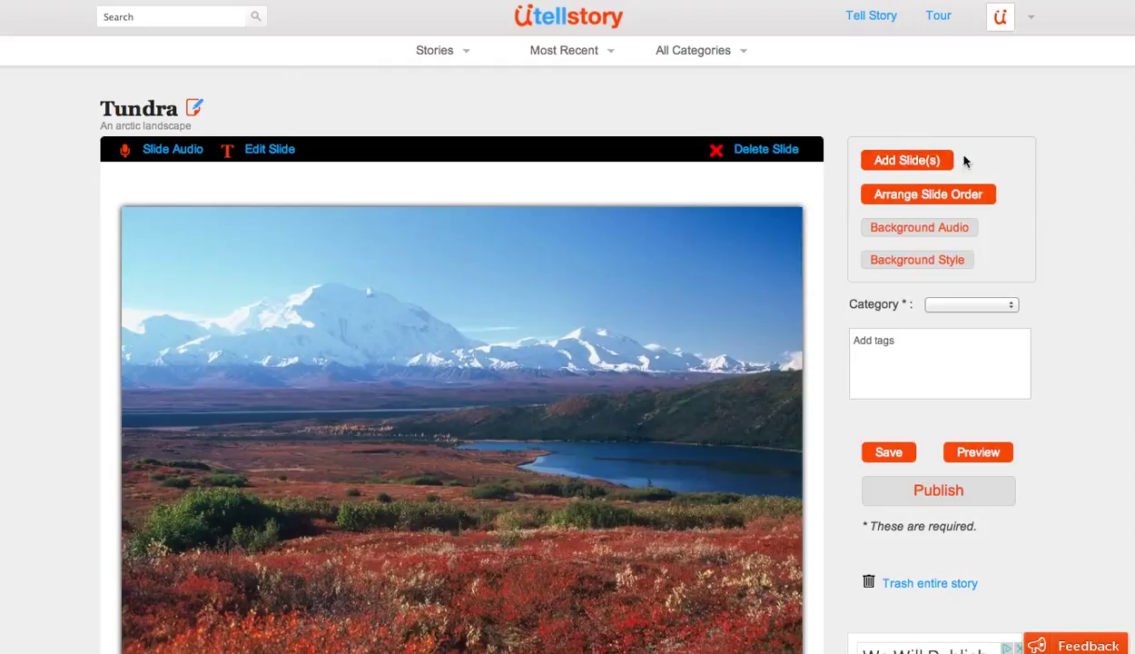
Start adding another slide after the tundra photo
{"action": "left_click", "coordinate": [906, 160]}
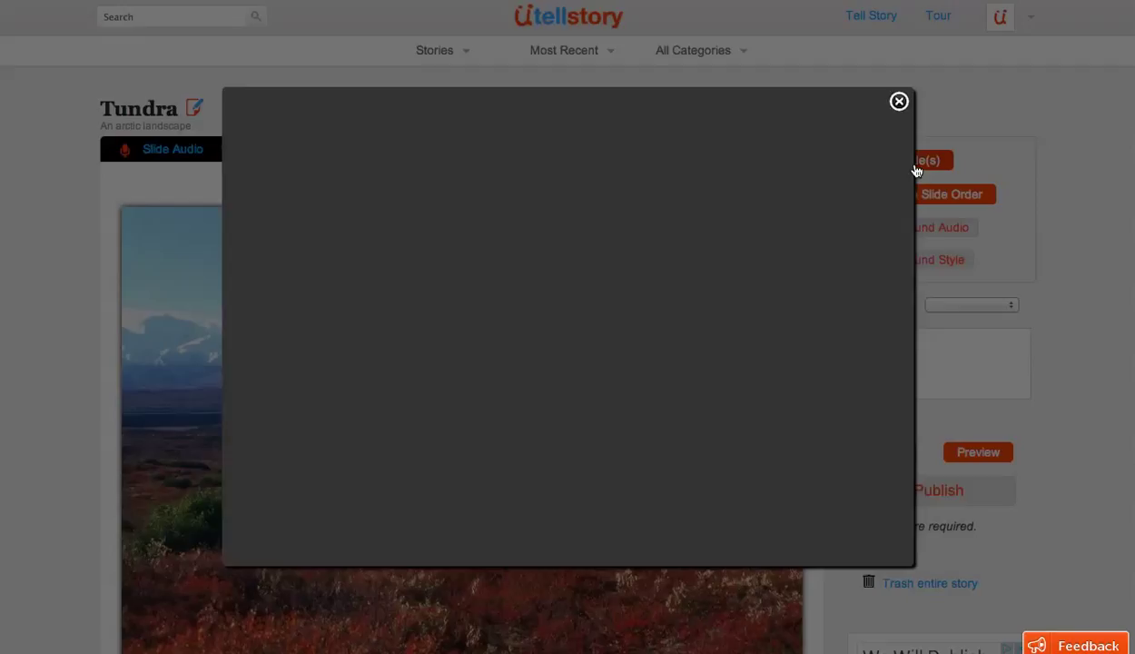